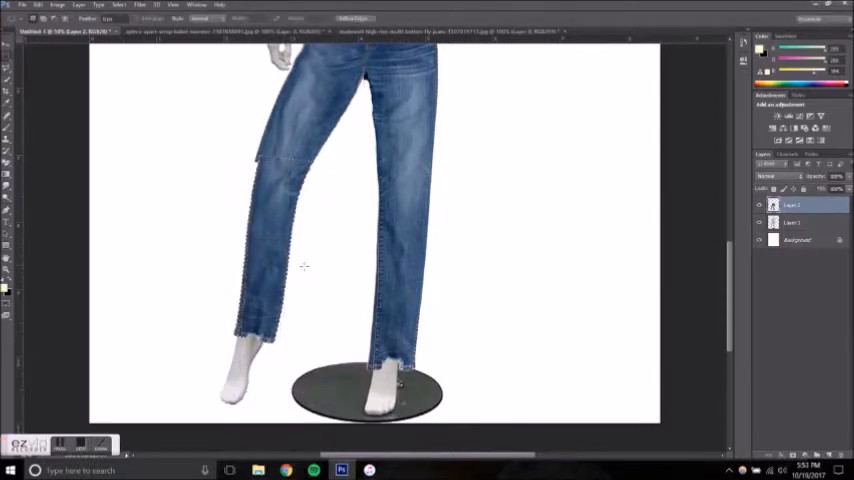
# Lasso around the stray jeans edge beside the mannequin's left thigh.
pyautogui.moveTo(255, 105); pyautogui.dragTo(225, 185)
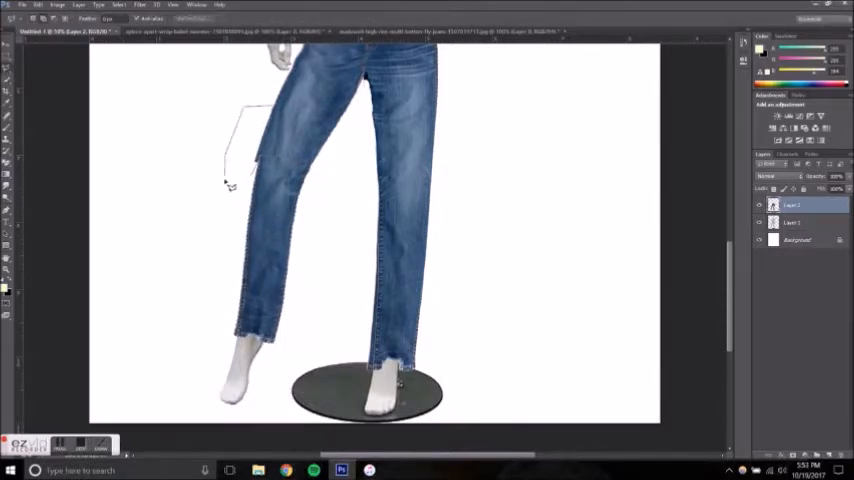